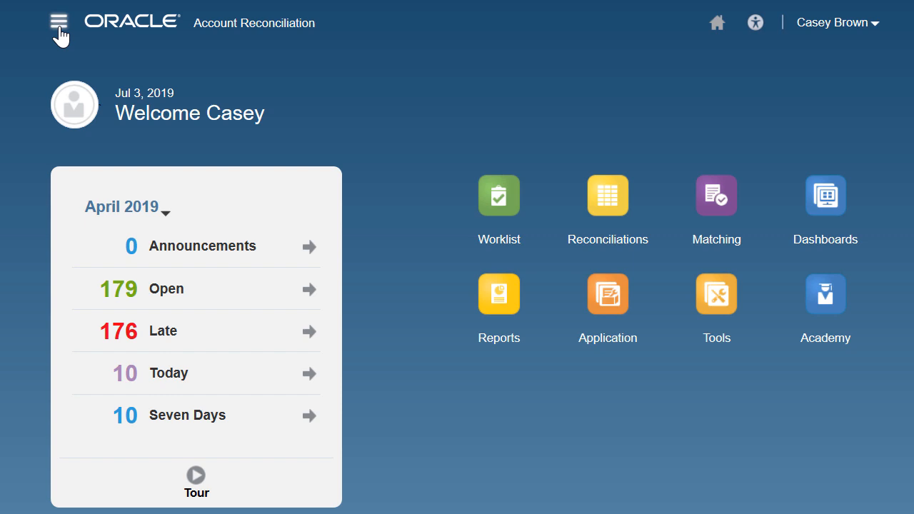
Step: From the Navigator, open Data Management's Setup tab to view the GL Reporting Bal import format
click(59, 21)
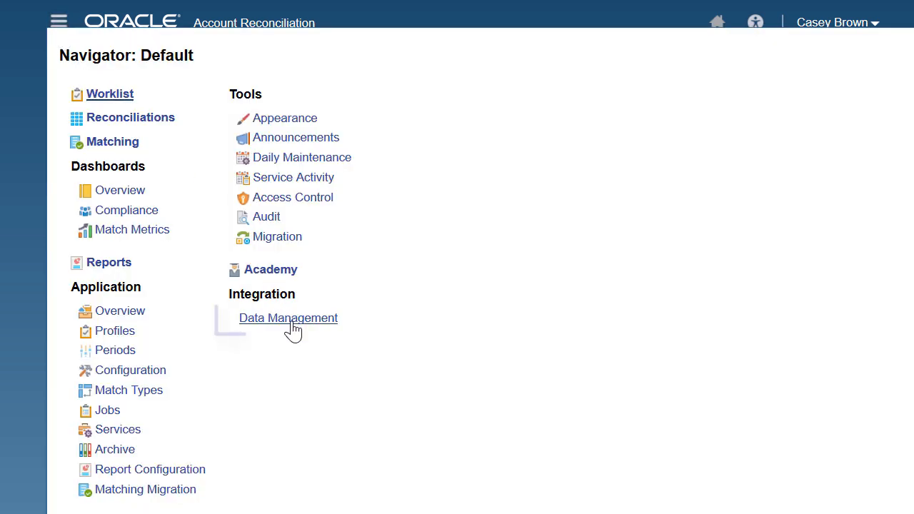
click(288, 318)
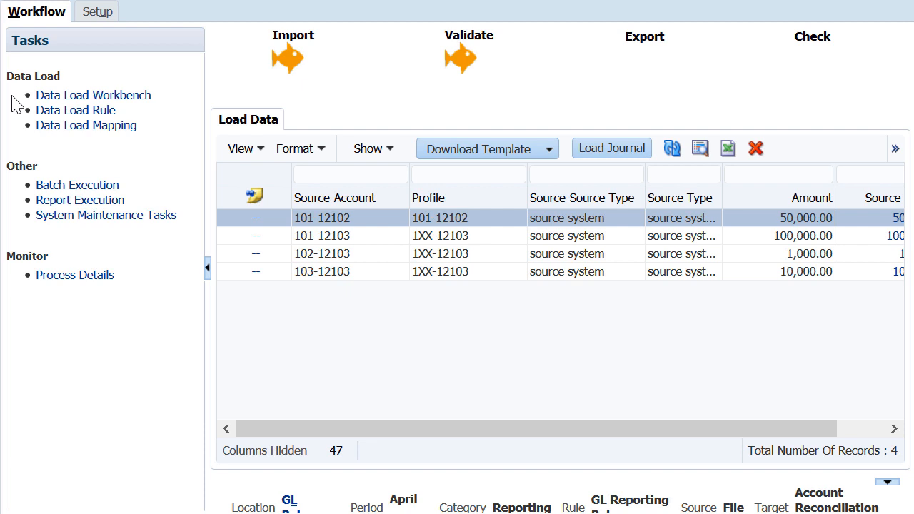
click(97, 12)
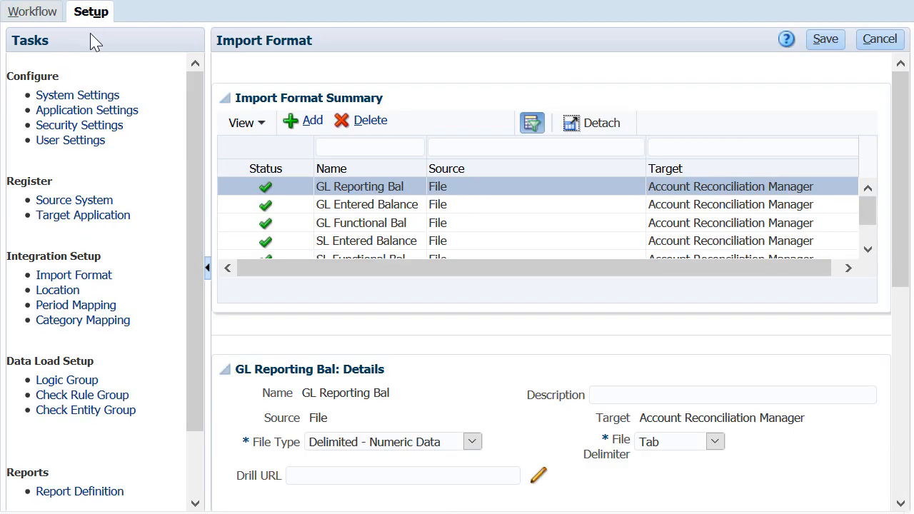
click(76, 305)
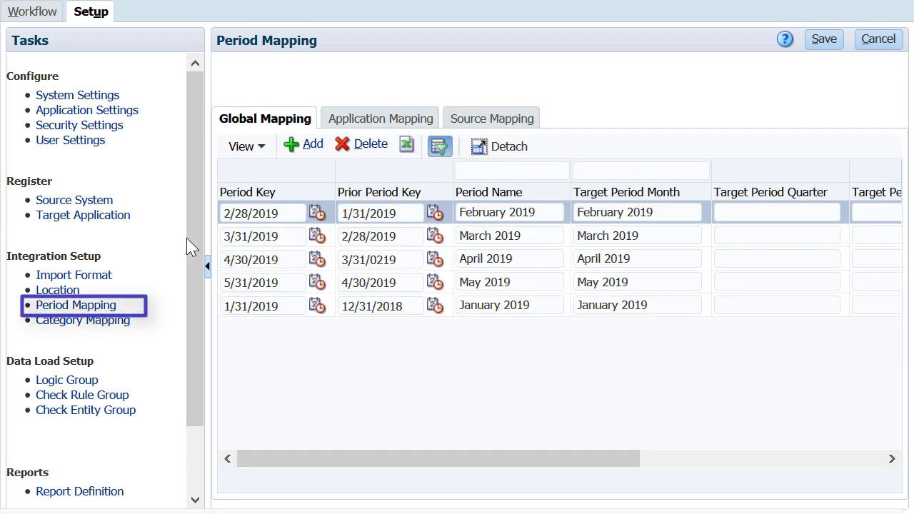
click(377, 118)
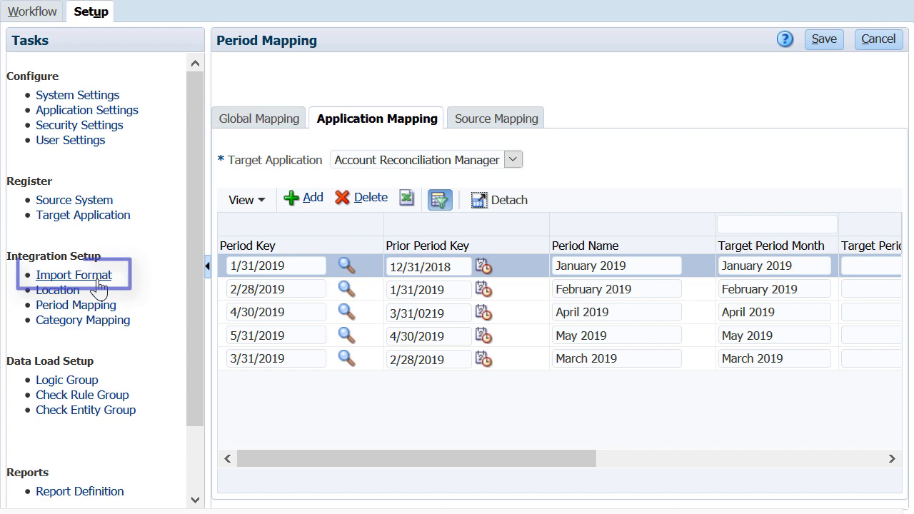
click(74, 275)
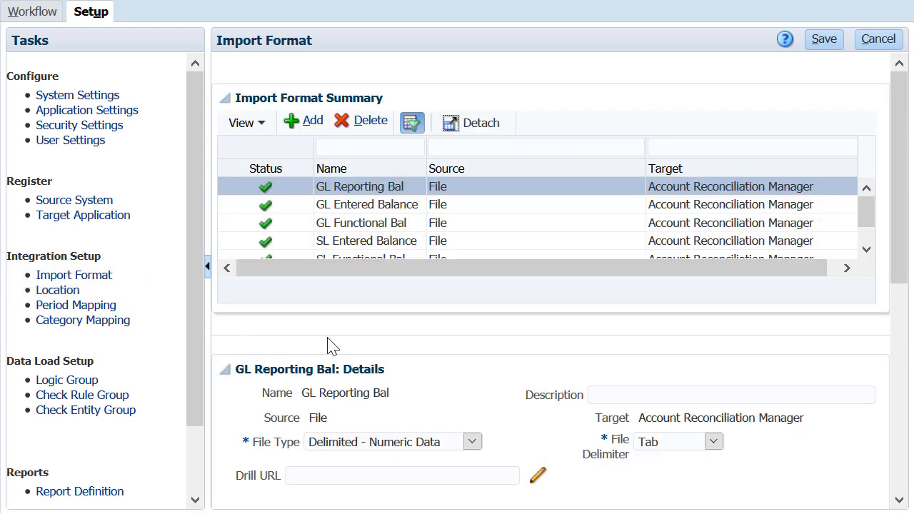
scroll(down, 3)
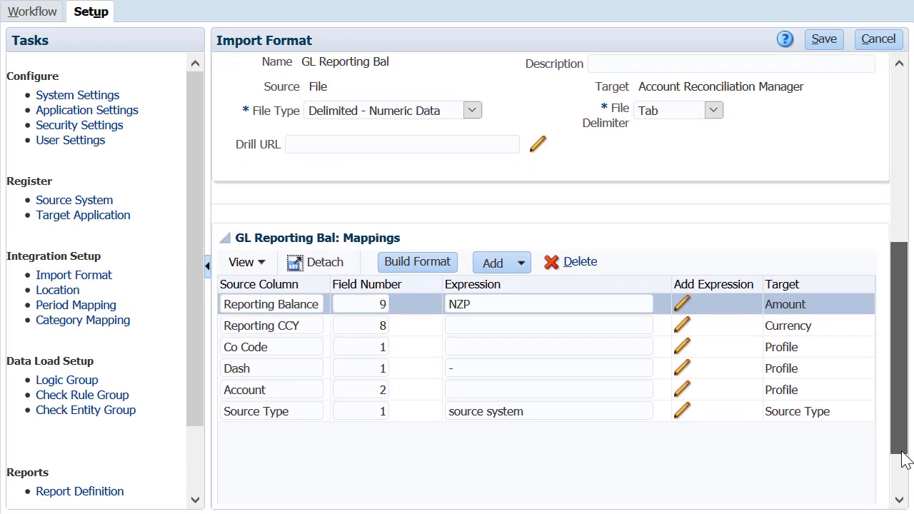
scroll(up, 3)
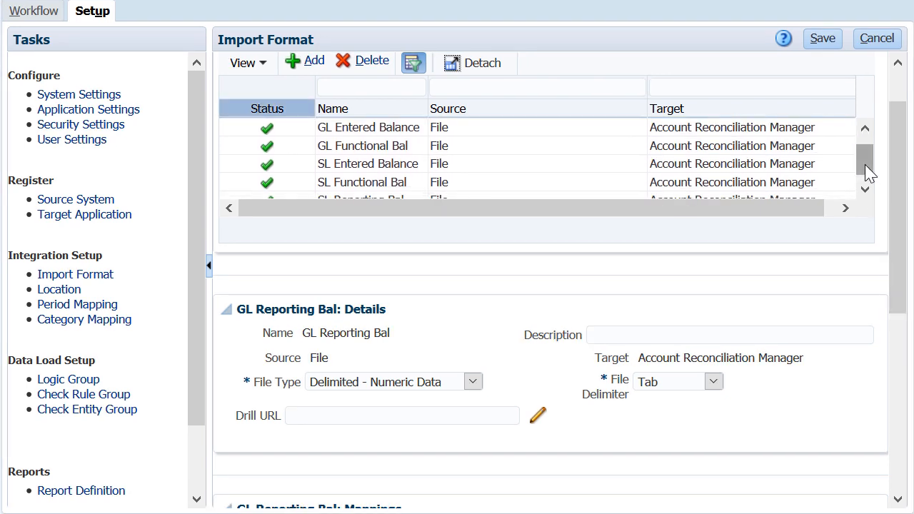
Step: Review the GL Functional Bal import format, including its empty Drill URL and Source Type expression
click(368, 146)
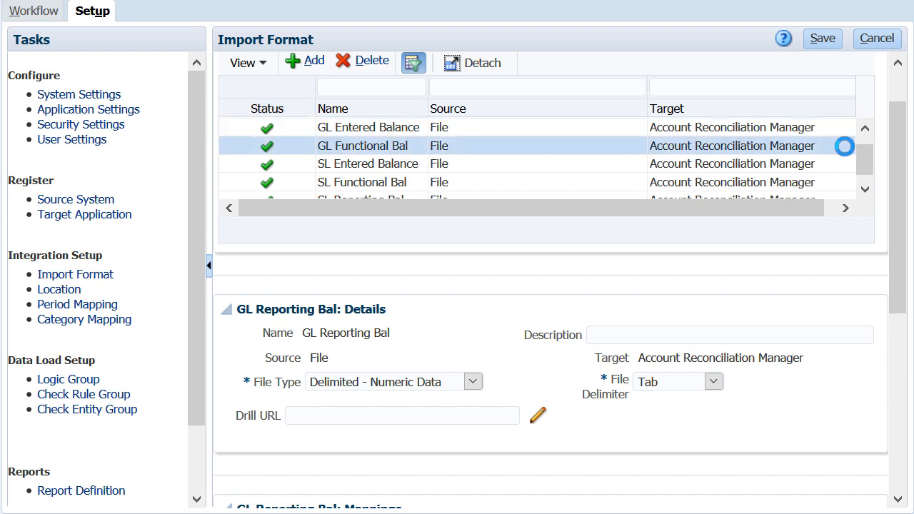
click(363, 146)
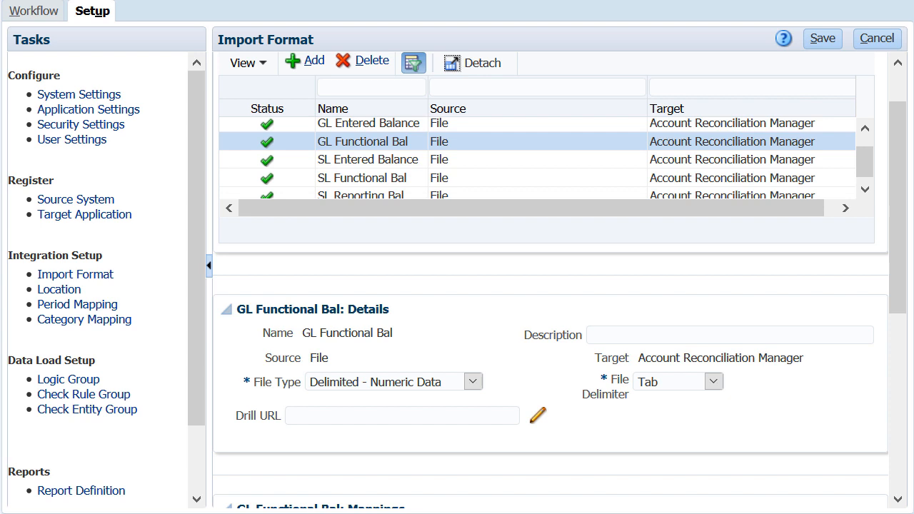
click(393, 381)
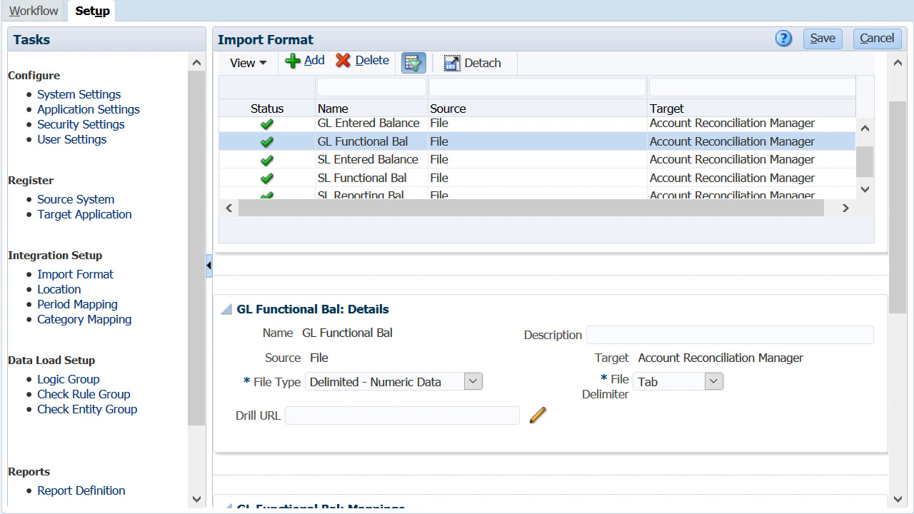
click(402, 416)
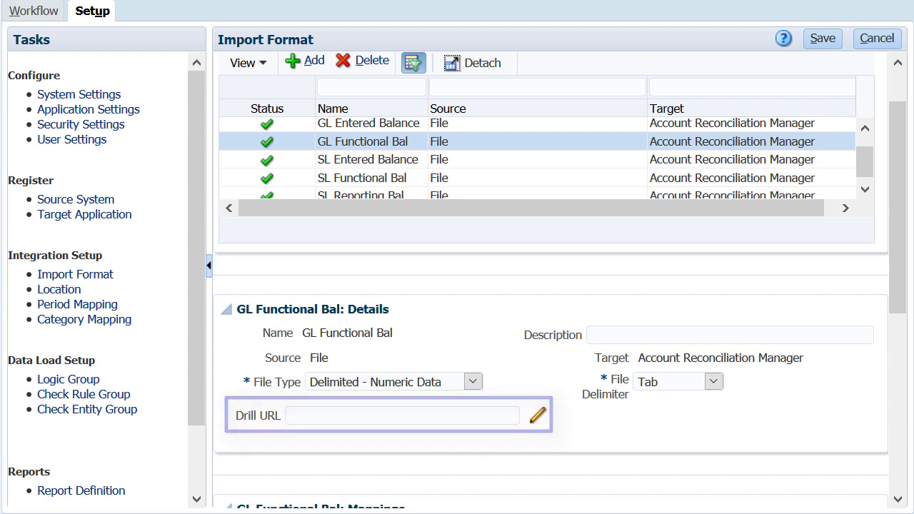
scroll(down, 3)
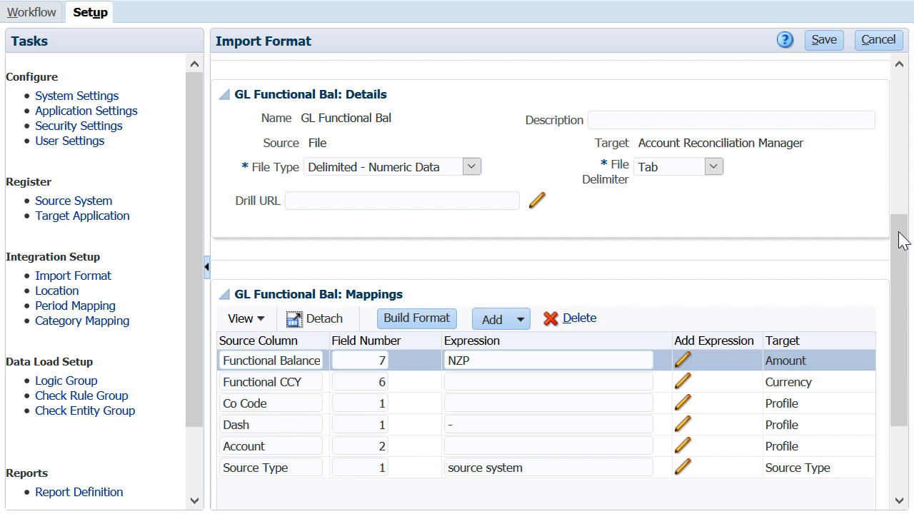
click(547, 467)
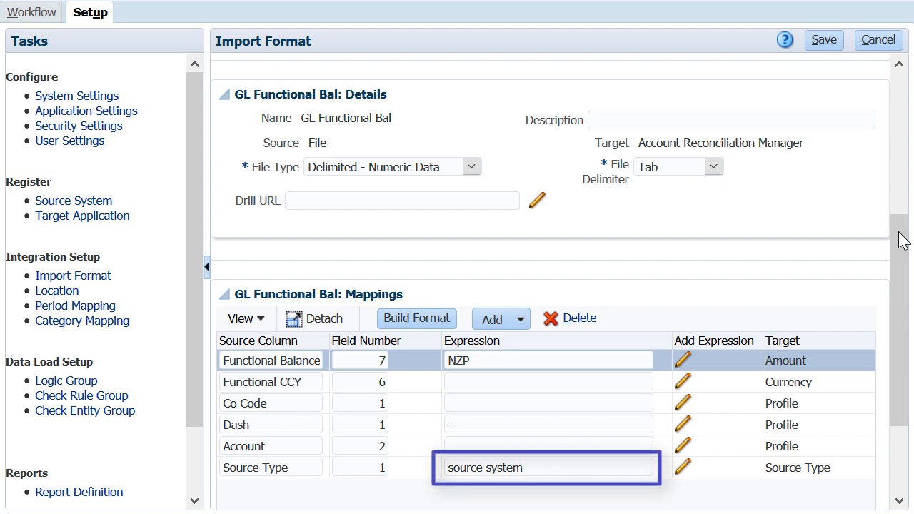
scroll(up, 3)
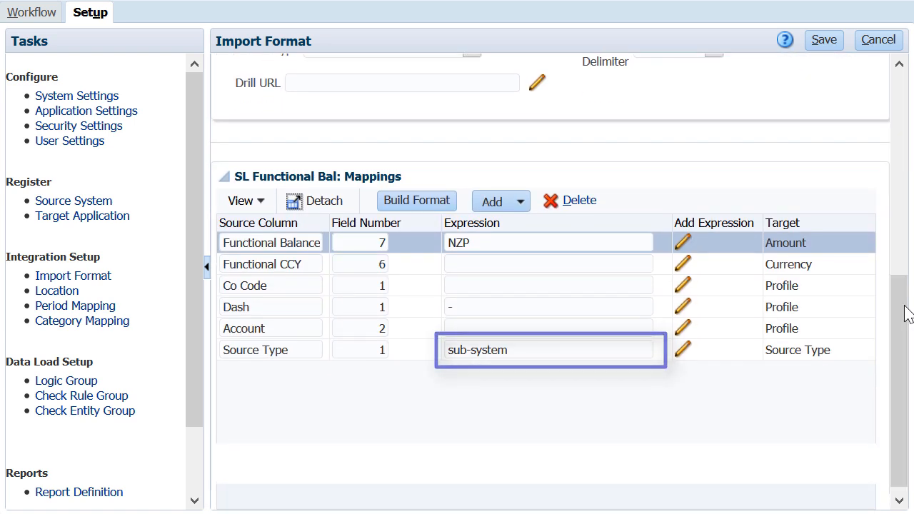
Step: Review the Balances location definitions and bring up the Workflow task list
click(258, 411)
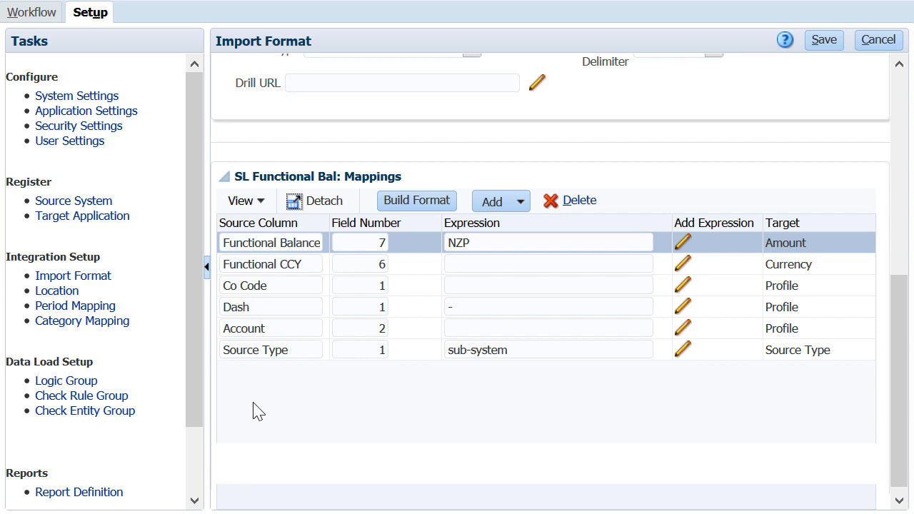
mouse_move(215, 367)
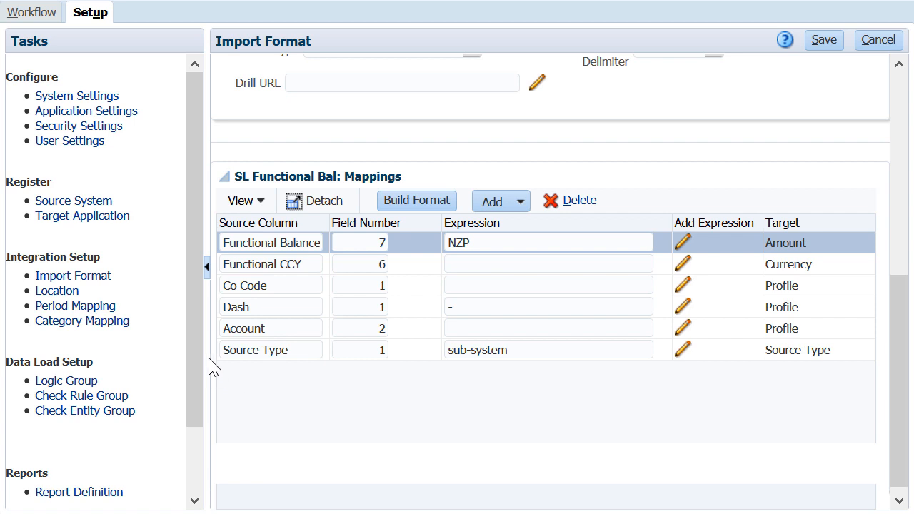
click(56, 291)
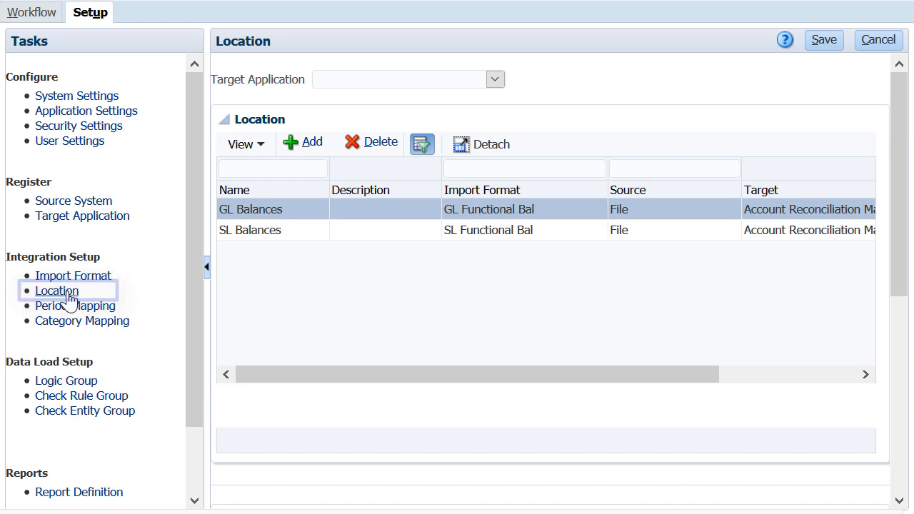
mouse_move(155, 112)
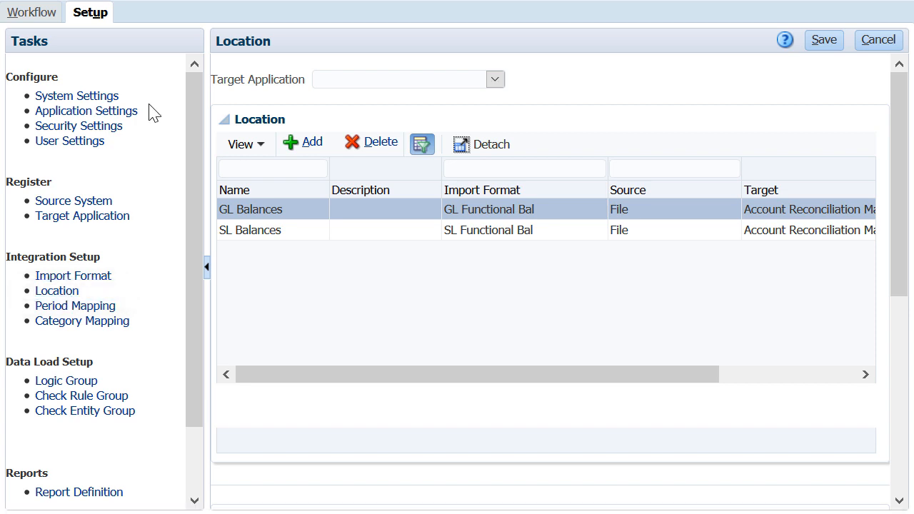
click(35, 12)
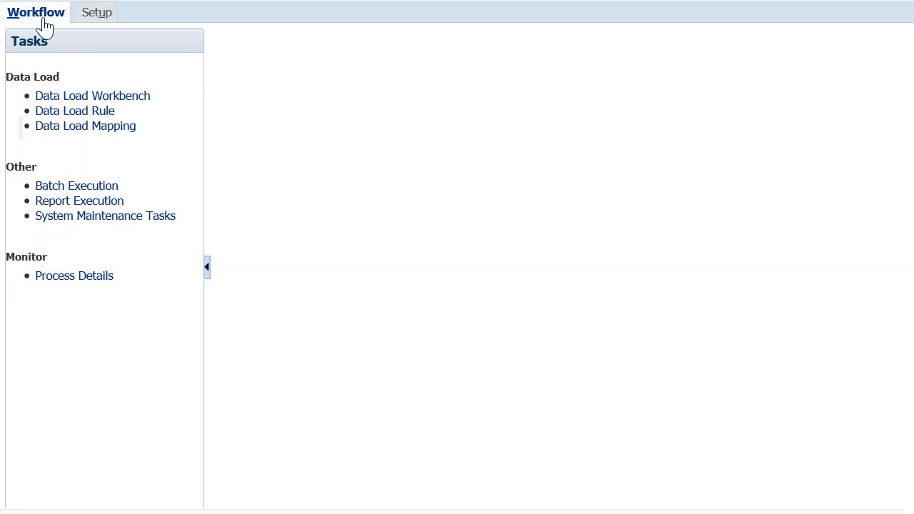
Step: Check Data Load Mapping for the Source Type and Profile dimensions, then open Data Load Rule
click(85, 126)
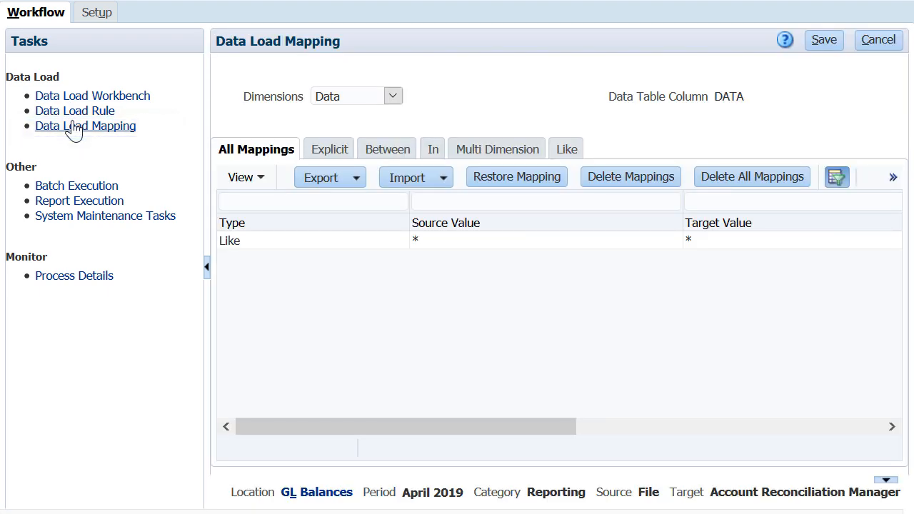
mouse_move(77, 145)
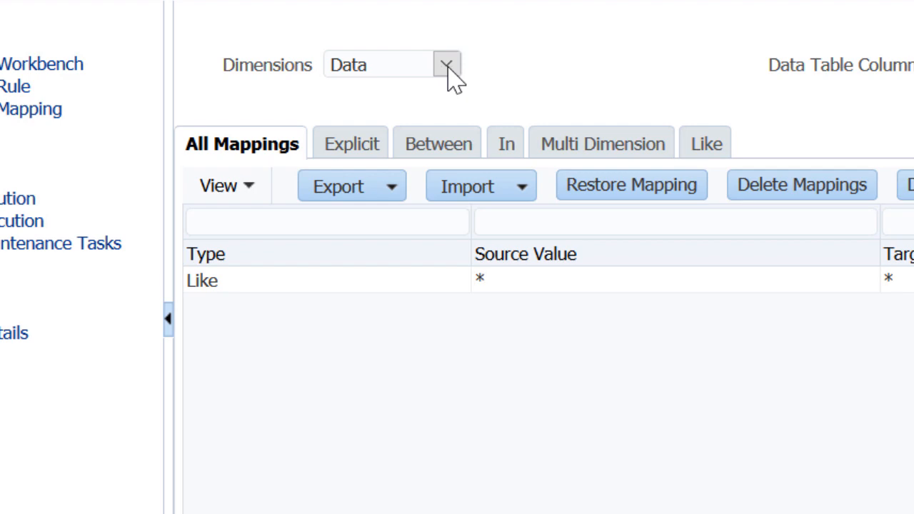
click(447, 65)
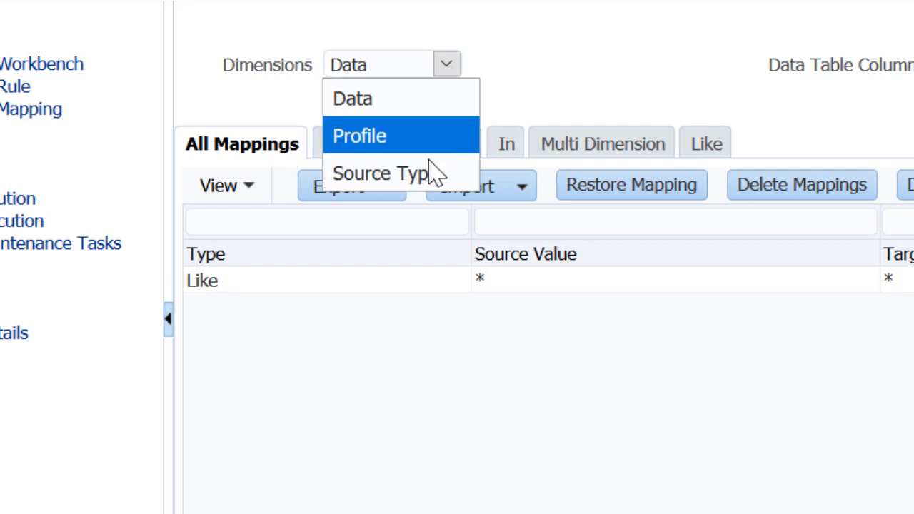
click(384, 173)
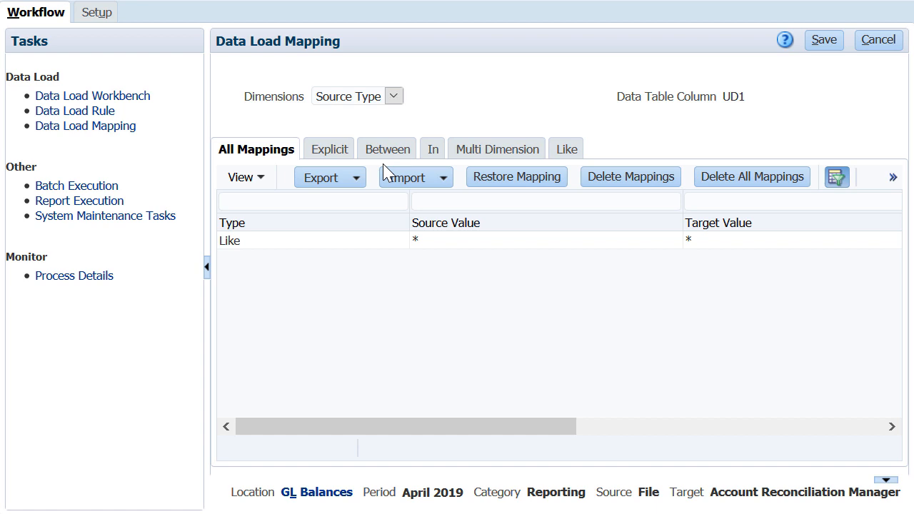
click(394, 96)
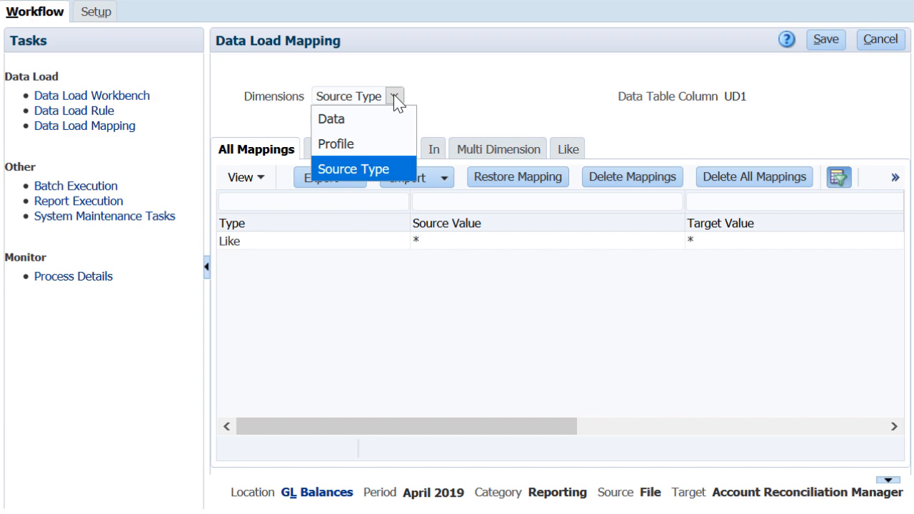
click(336, 144)
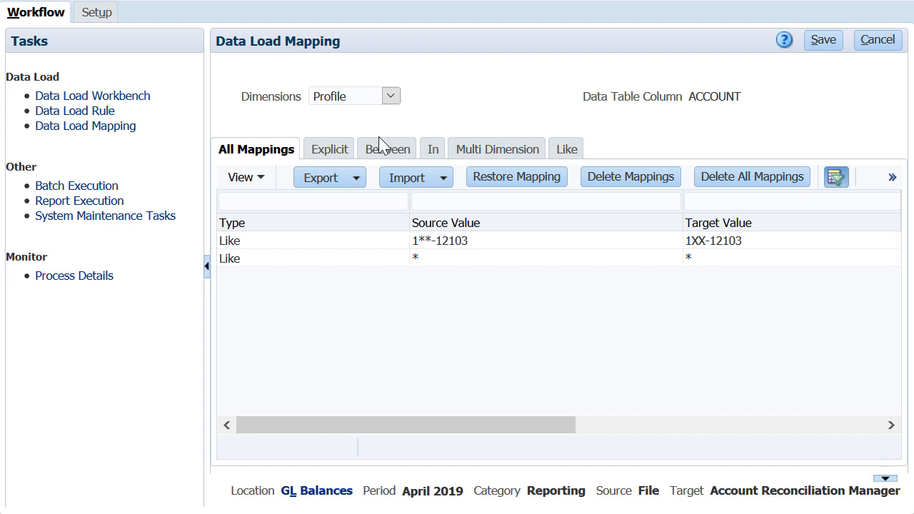
click(74, 111)
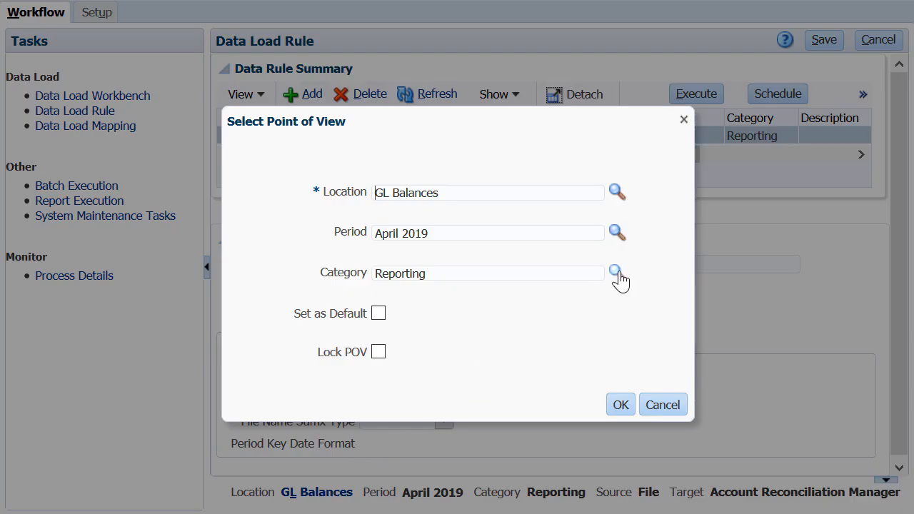
Step: Set the point-of-view category to Functional and show all columns in Data Load Workbench
click(616, 273)
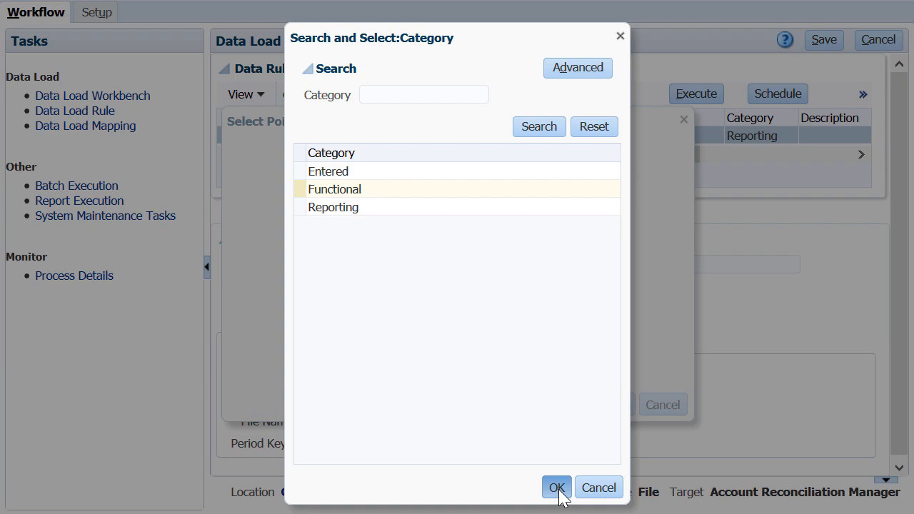
click(556, 487)
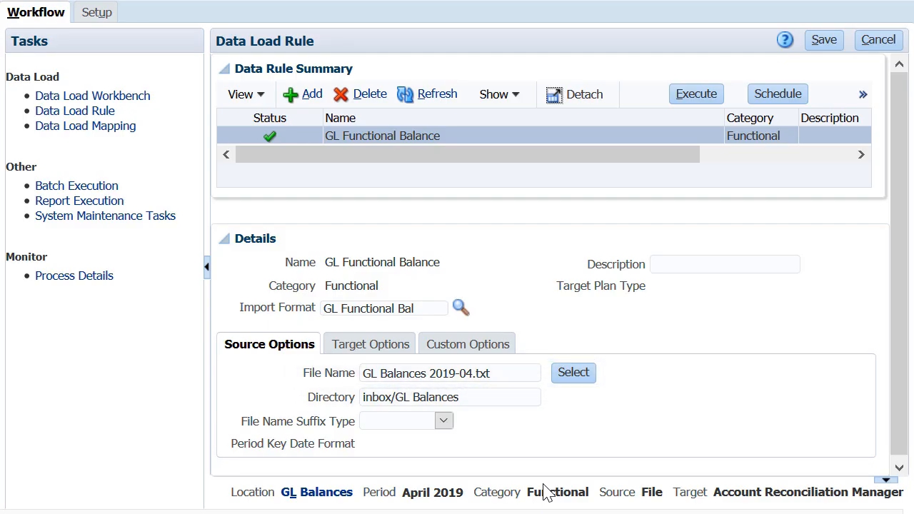
click(244, 149)
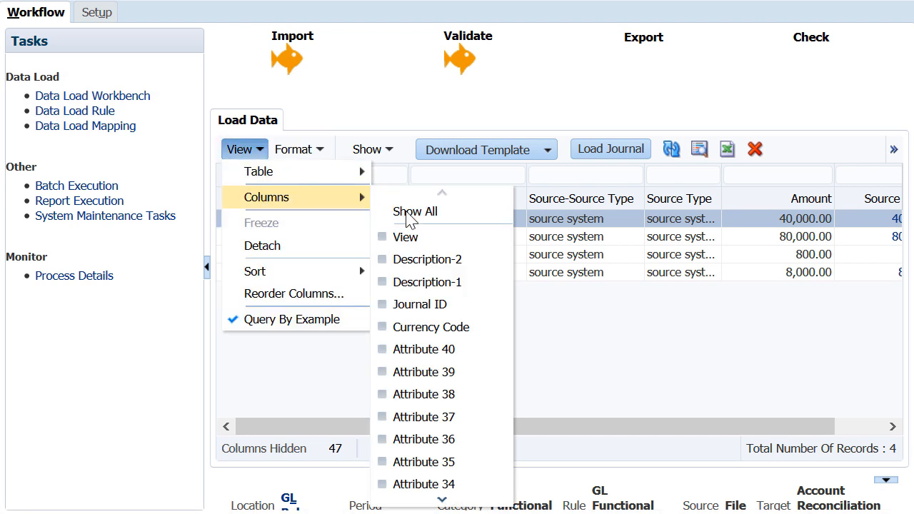
click(415, 212)
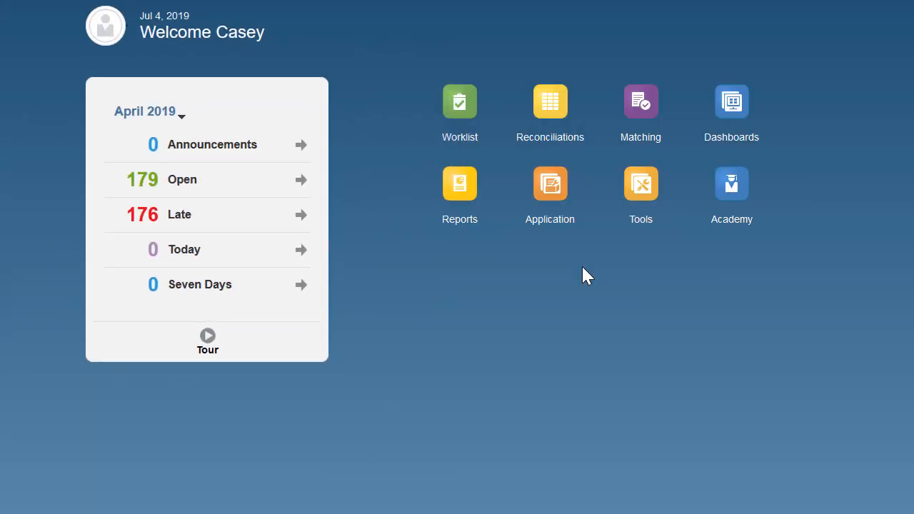
Step: Check the April 2019 period's data load execution history for the Load Balances run
click(550, 184)
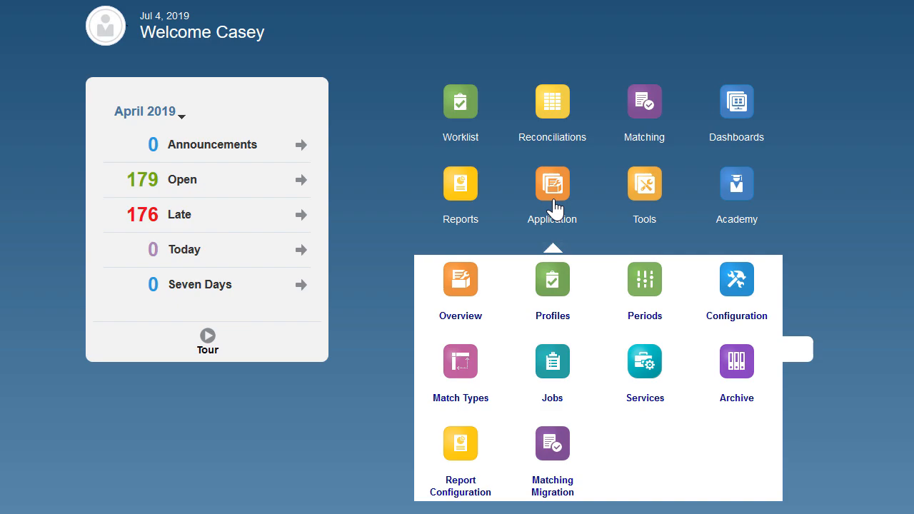
click(736, 290)
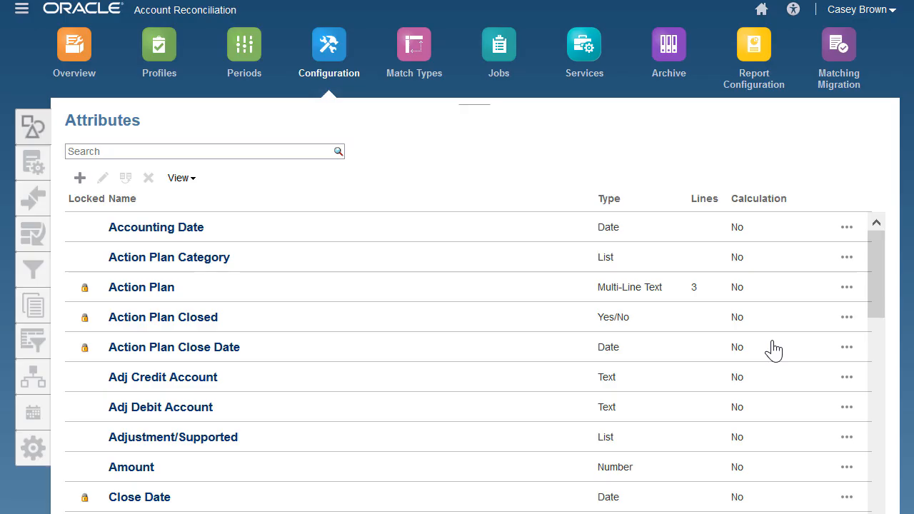
click(33, 234)
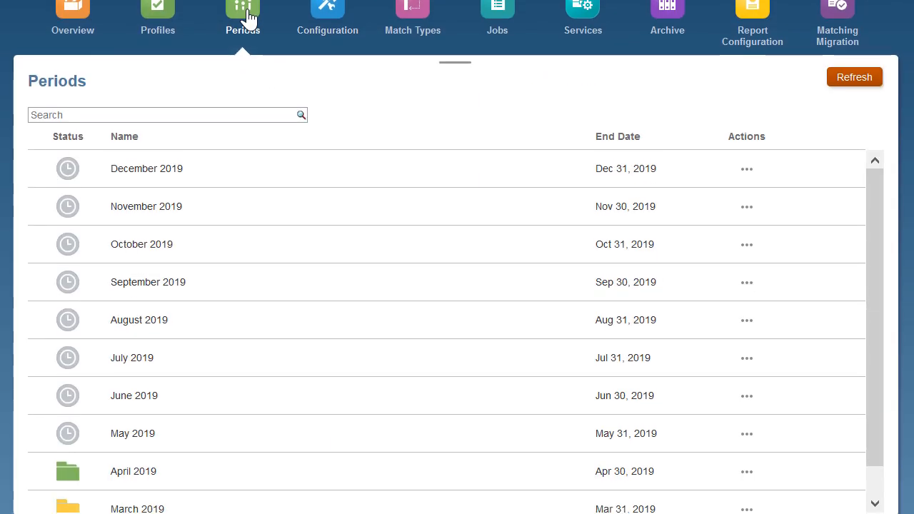
click(747, 470)
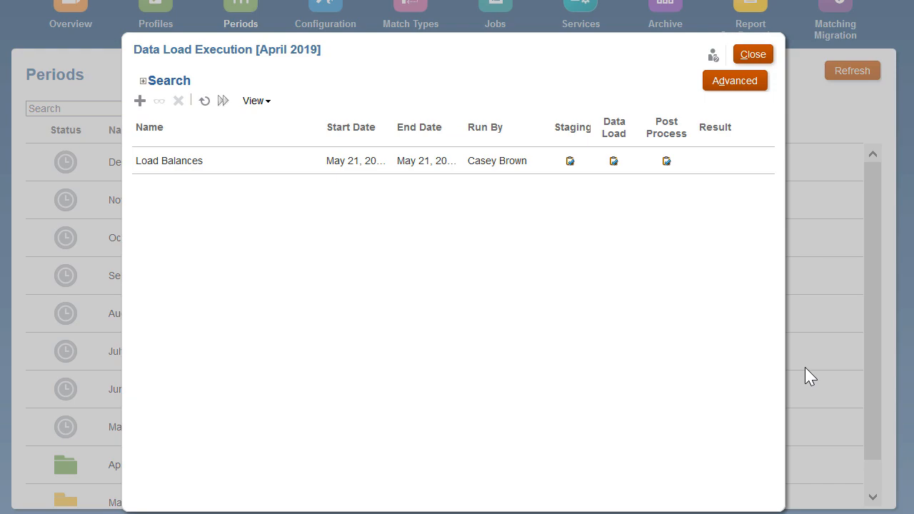
click(752, 54)
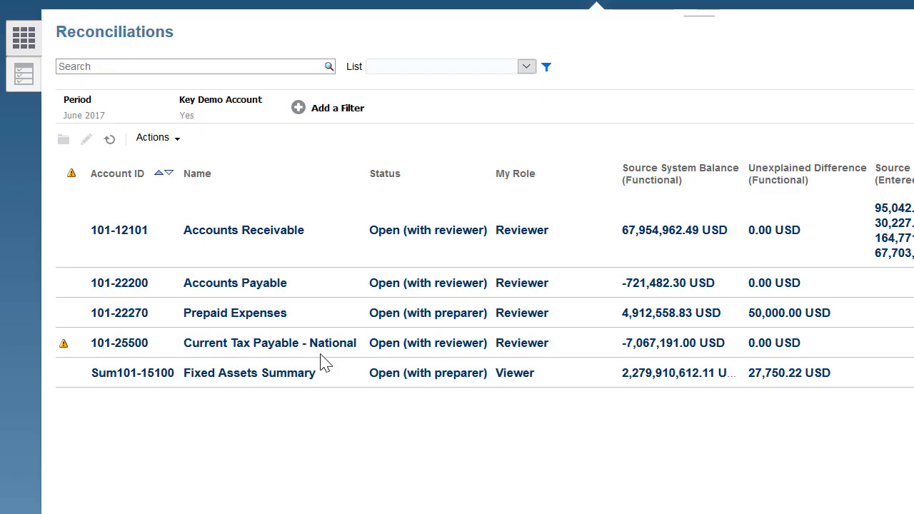
Step: Drill from the Accounts Payable source balance to ERP detail balances for account 22200
click(234, 283)
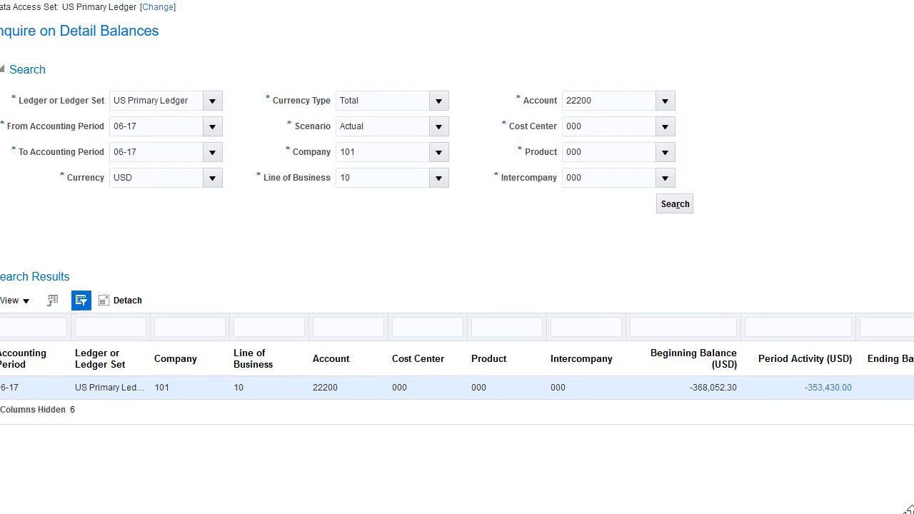
scroll(right, 3)
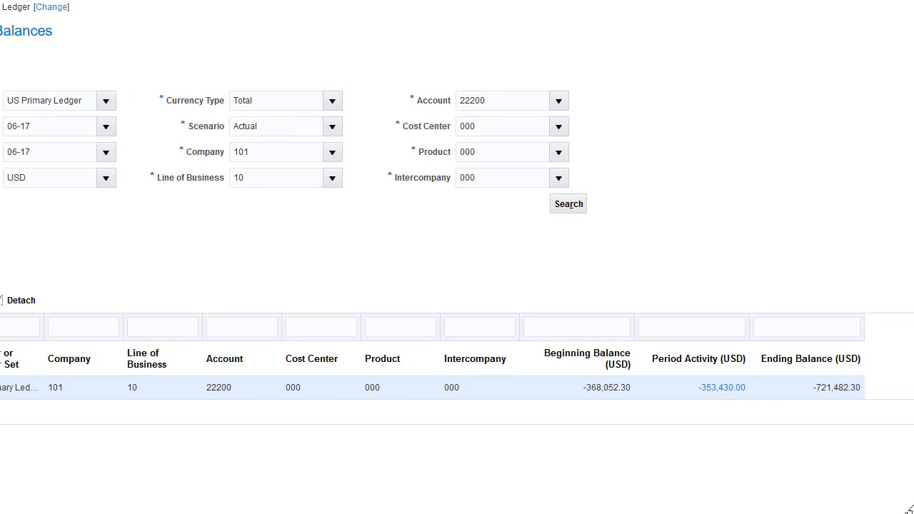